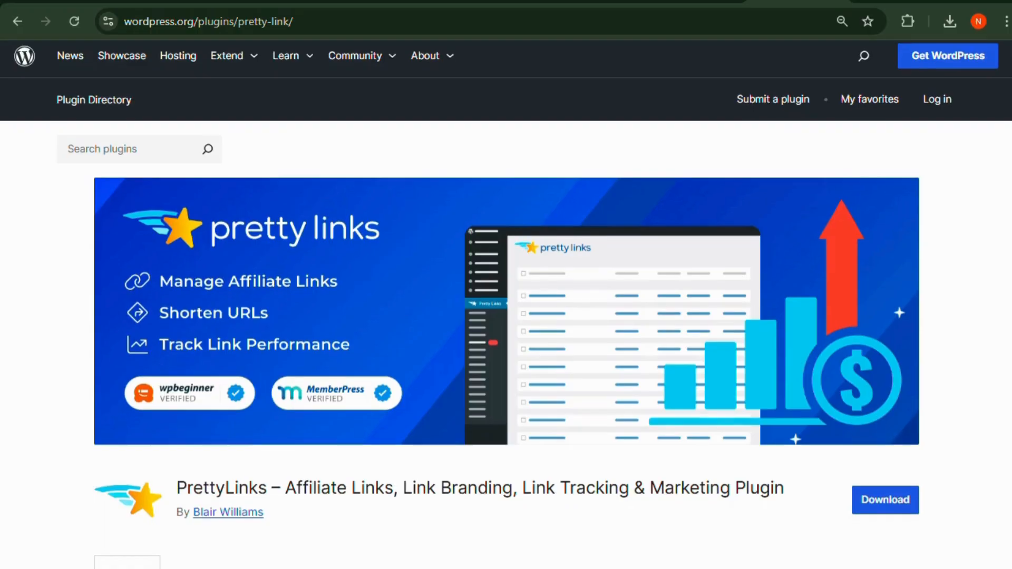
# Step: Show the Pretty Links 'Add New' link screen, then scroll the ThirstyAffiliates plugin page
pyautogui.scroll(-3)
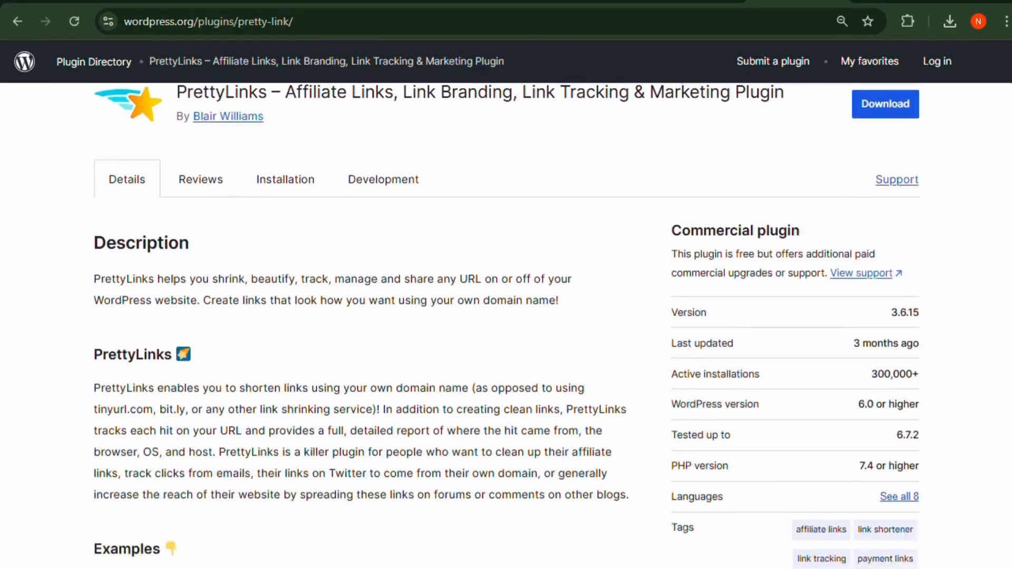
pyautogui.scroll(-3)
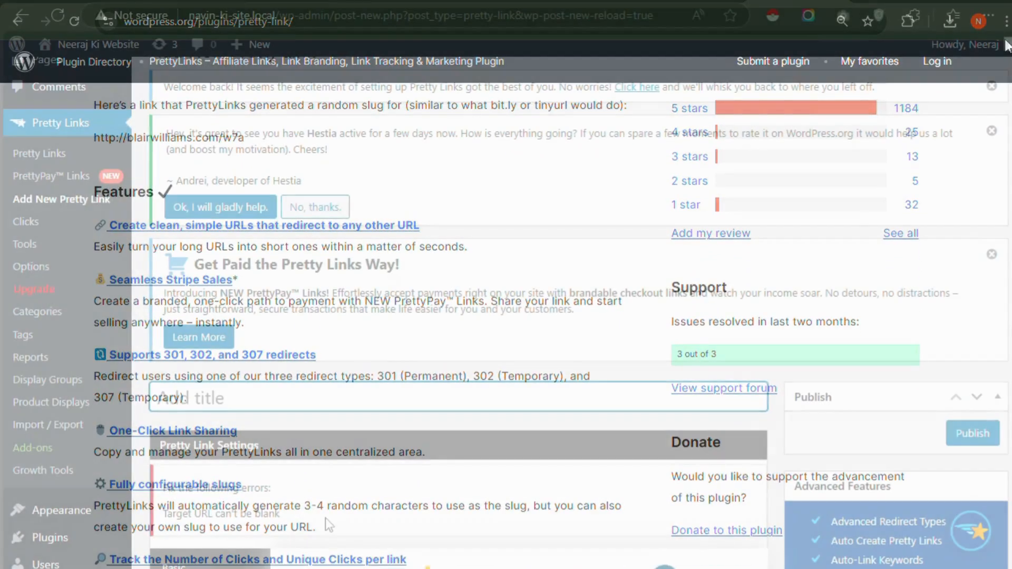
pyautogui.write('new')
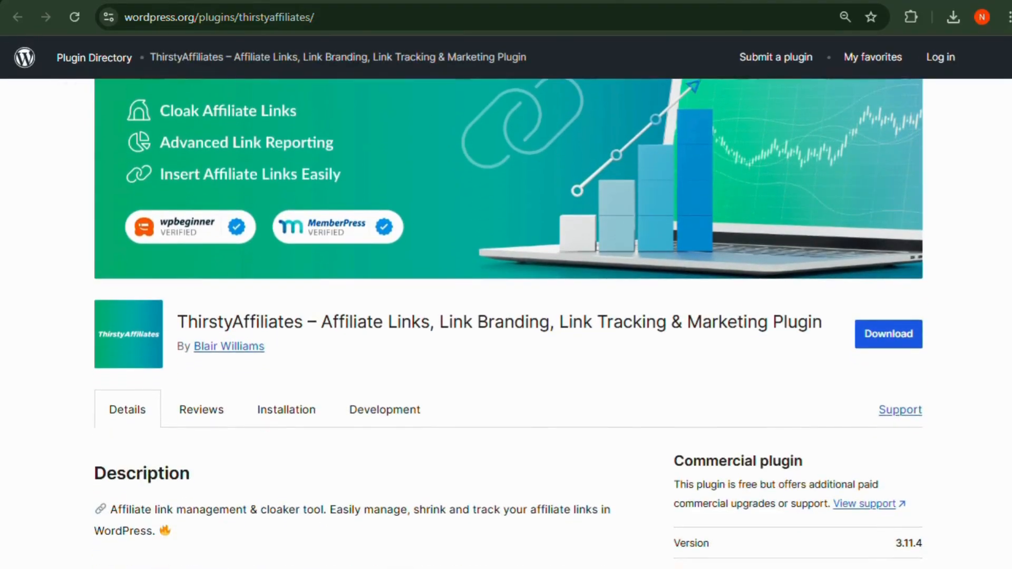
pyautogui.scroll(-3)
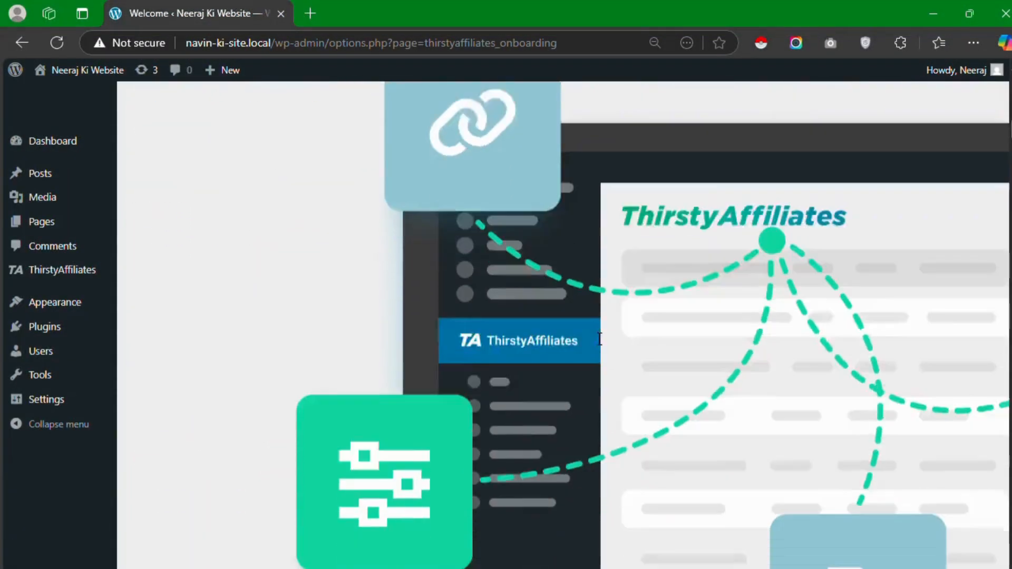
# Step: Browse the ThirstyAffiliates and ThirstyPay Links lists, then scroll the BetterLinks plugin page
pyautogui.scroll(-3)
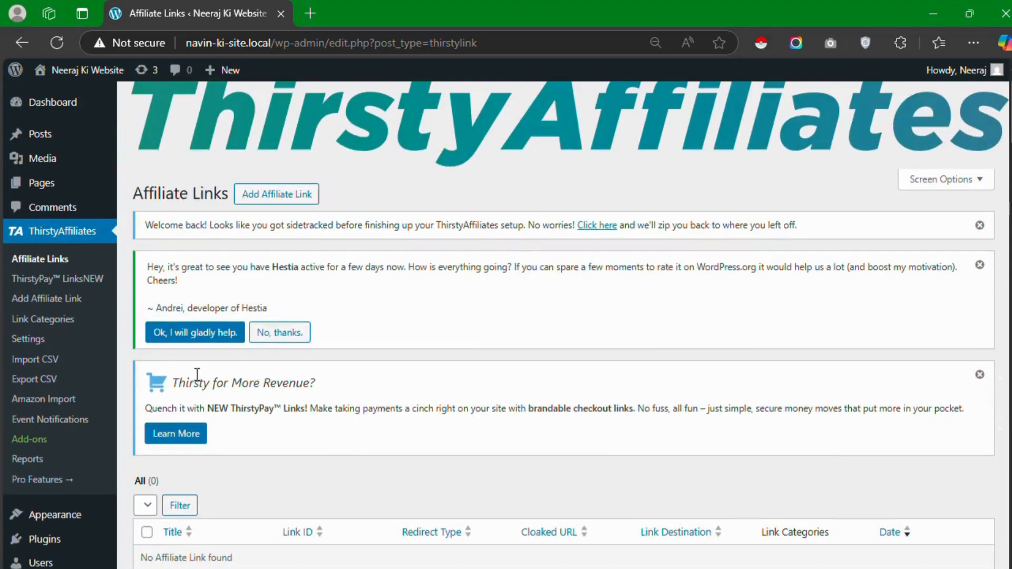
pyautogui.click(56, 279)
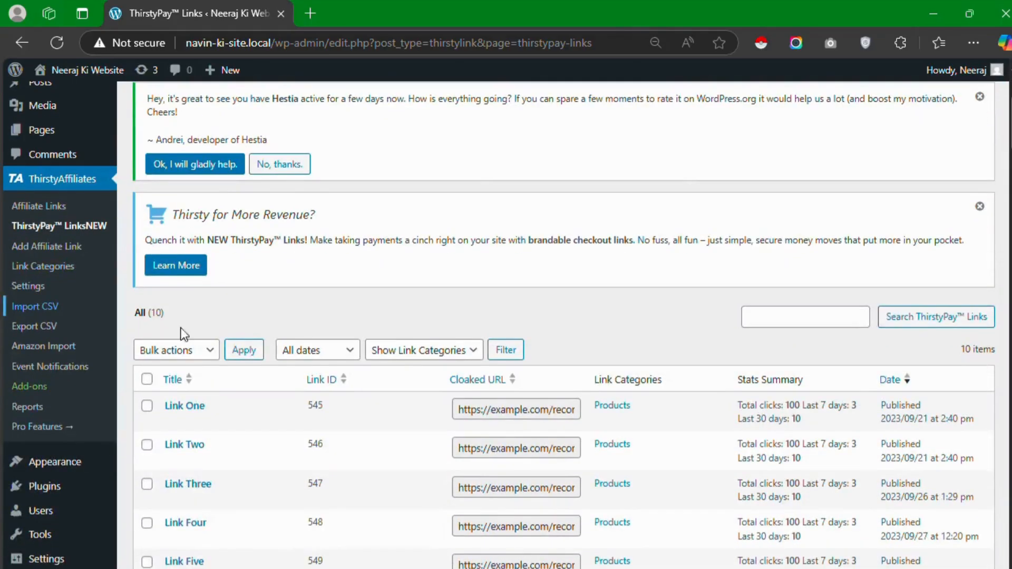
pyautogui.scroll(-3)
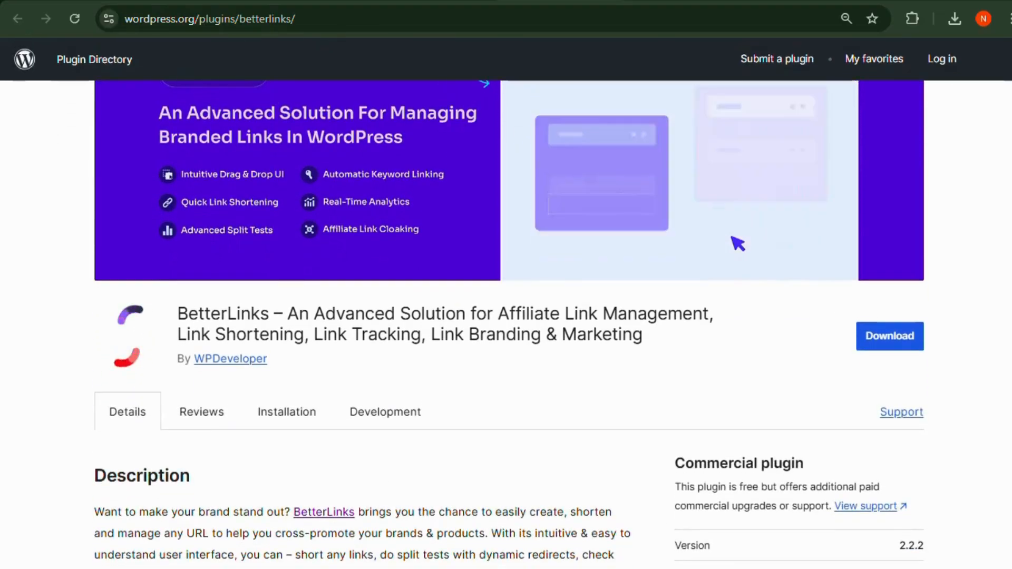
pyautogui.scroll(-3)
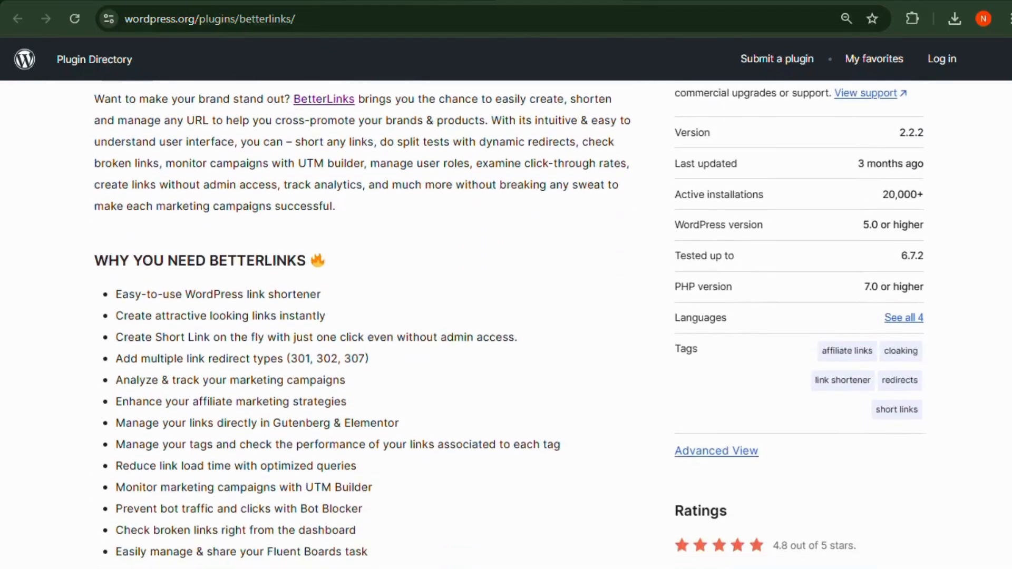
pyautogui.scroll(-3)
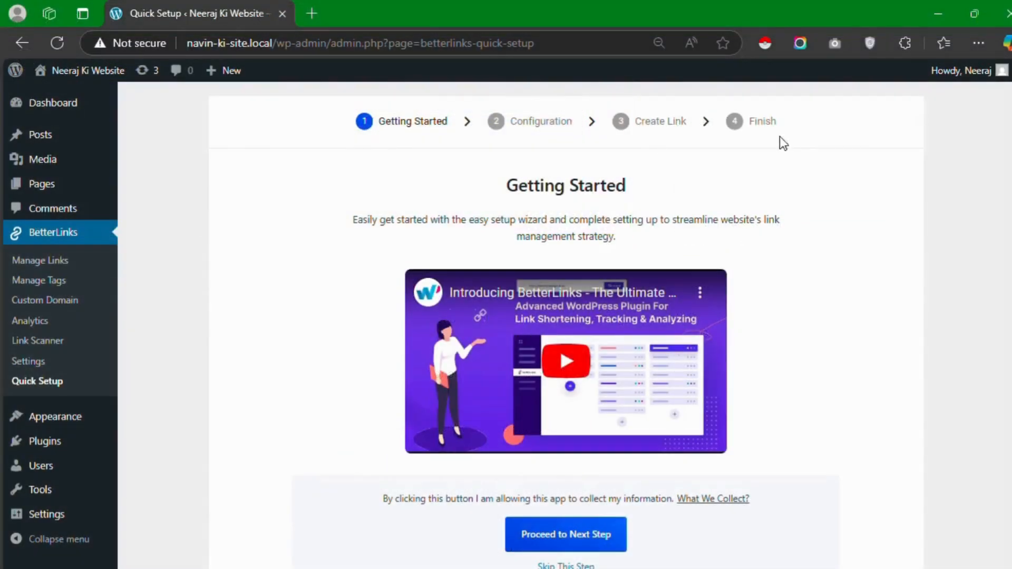
# Step: Advance BetterLinks Quick Setup to its finish screen, then scroll the SliceWP plugin page
pyautogui.click(565, 534)
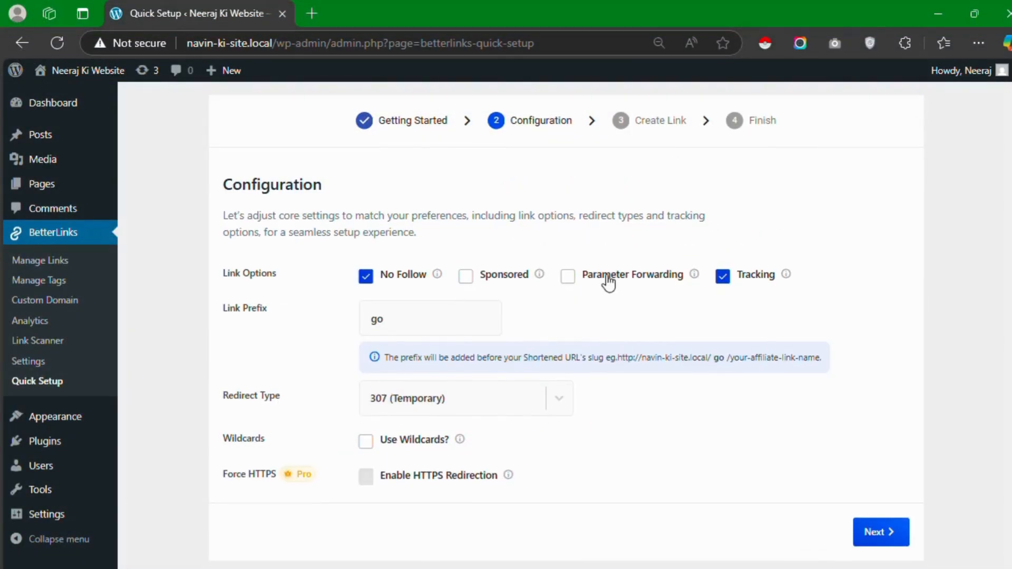
pyautogui.click(881, 532)
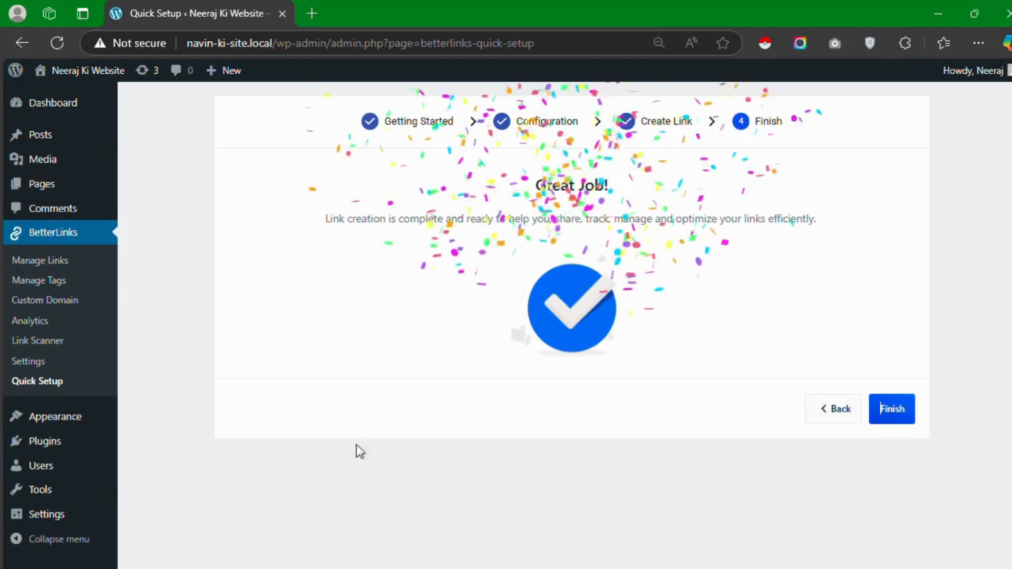
pyautogui.click(892, 409)
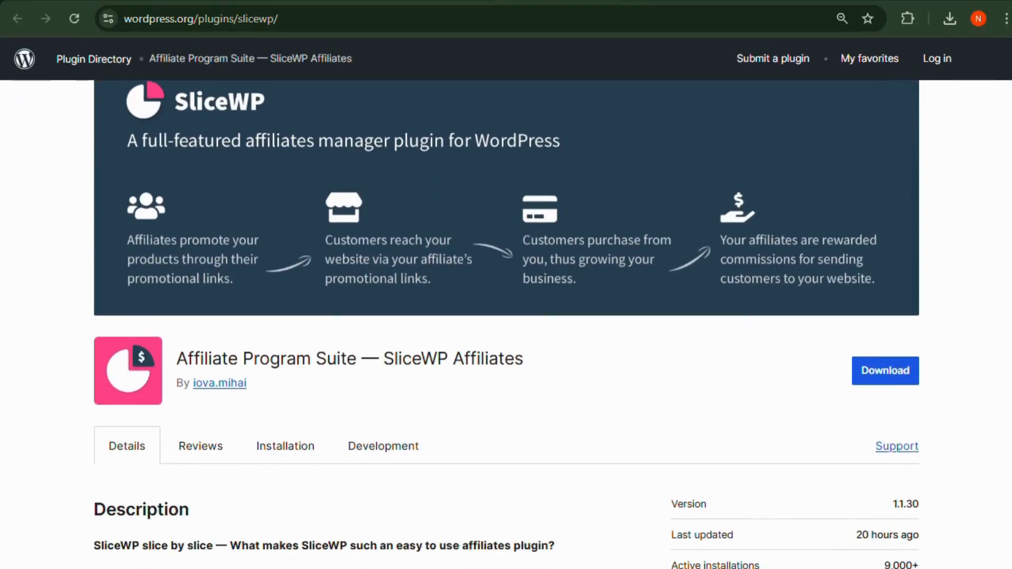
pyautogui.scroll(-3)
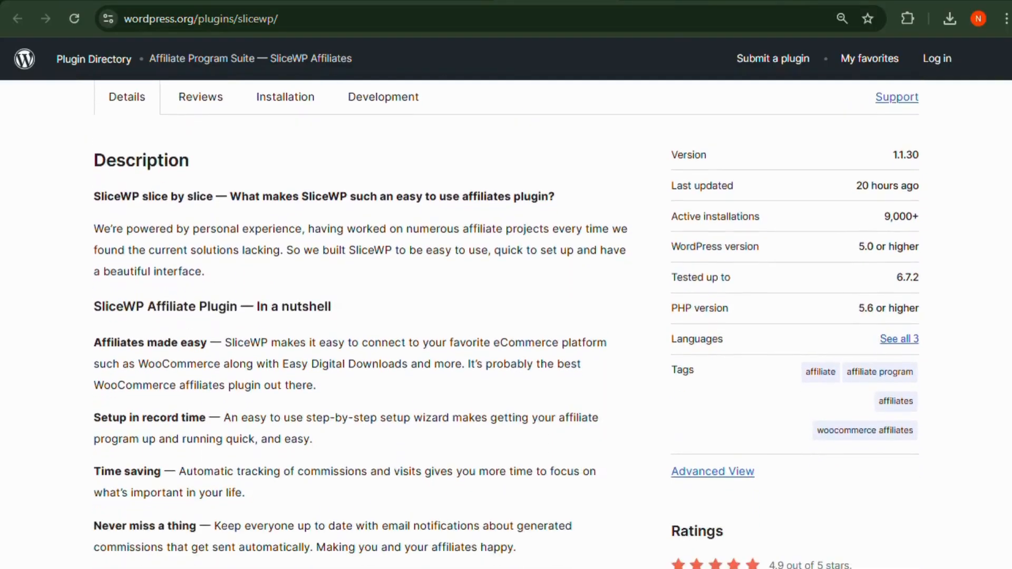
pyautogui.scroll(-3)
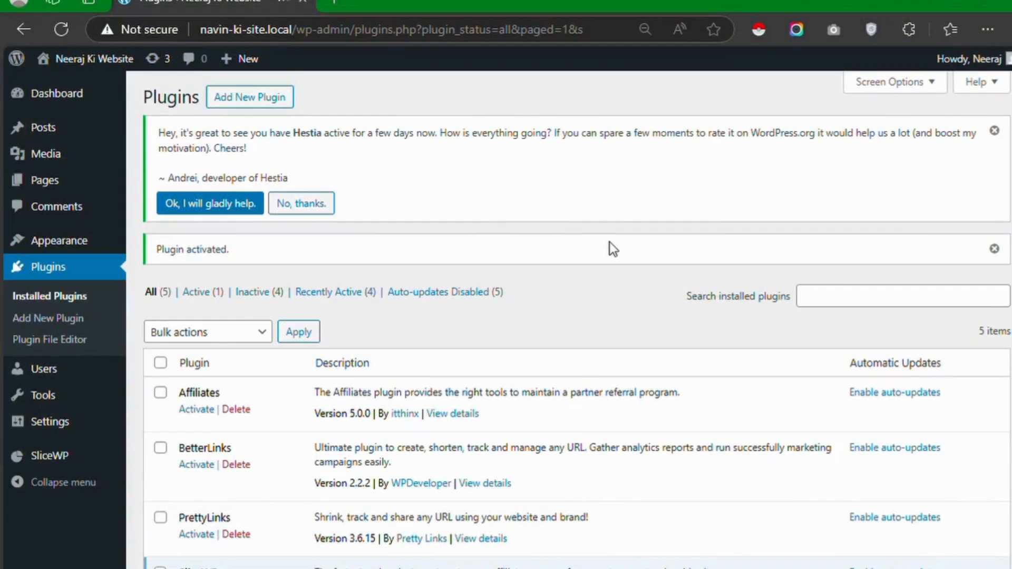
pyautogui.moveTo(45, 456)
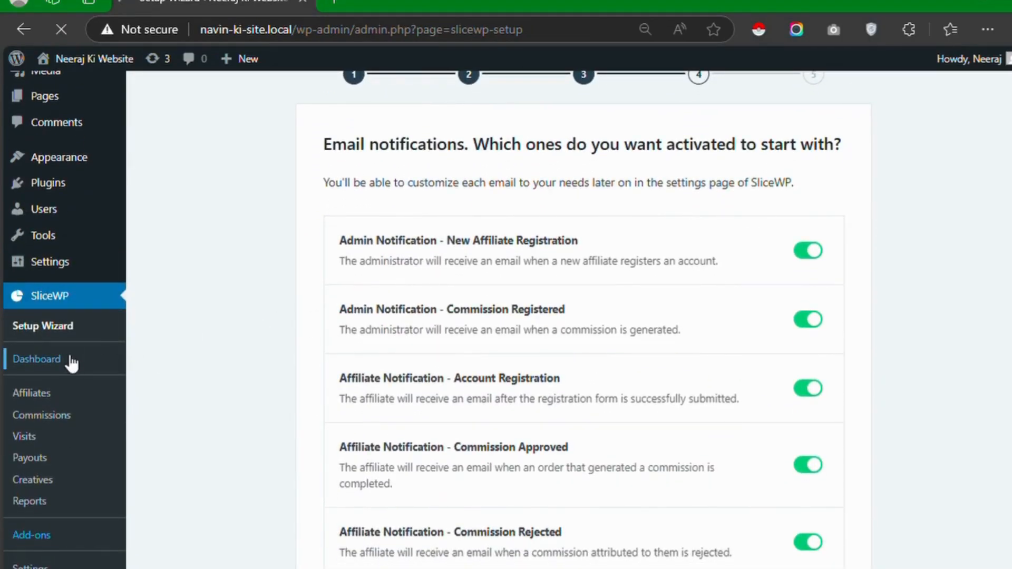
# Step: Browse SliceWP's Dashboard, Affiliates, Commissions, Visits and Payouts, then scroll the Affiliates plugin page
pyautogui.click(37, 359)
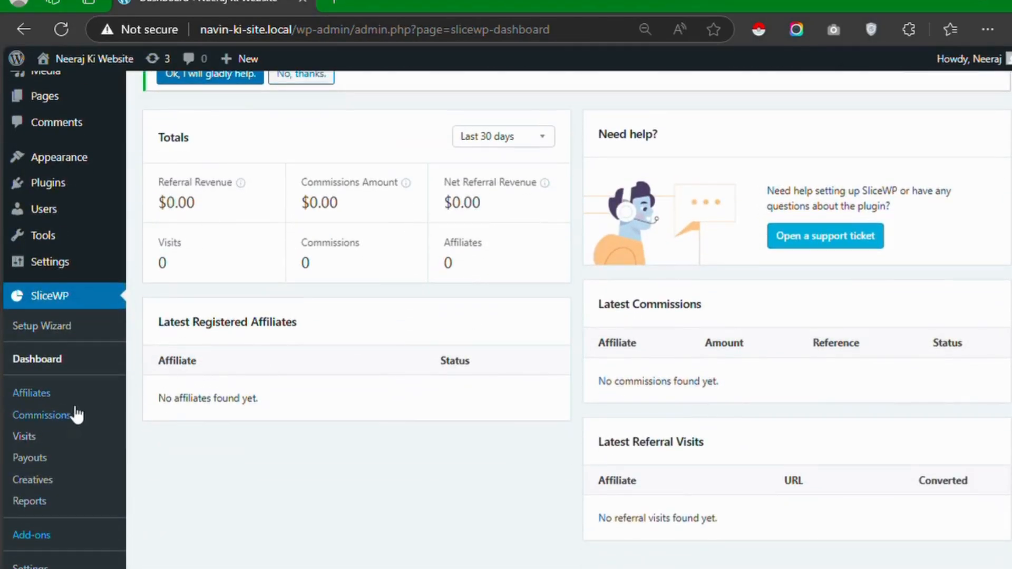
pyautogui.click(31, 392)
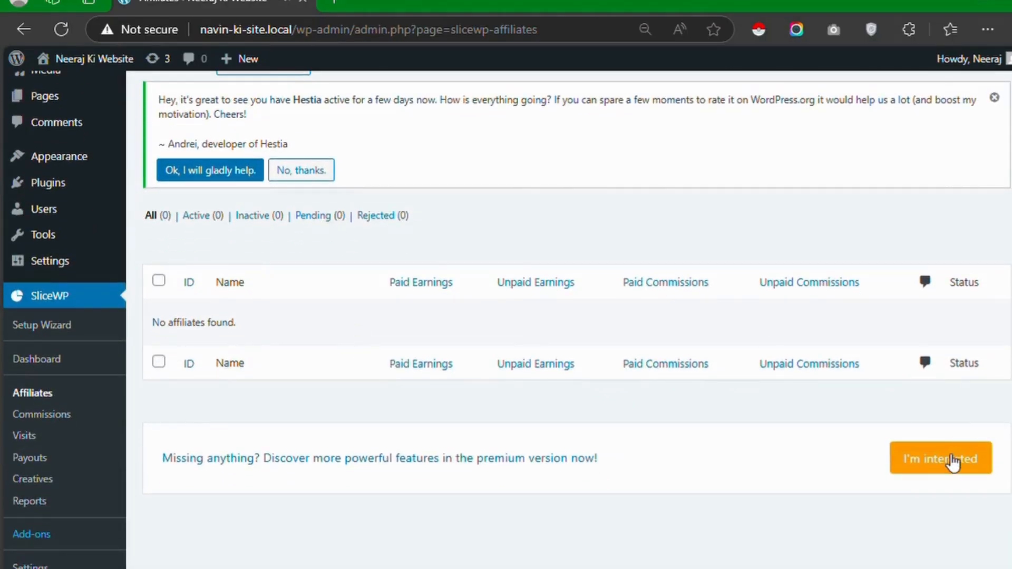
pyautogui.click(42, 415)
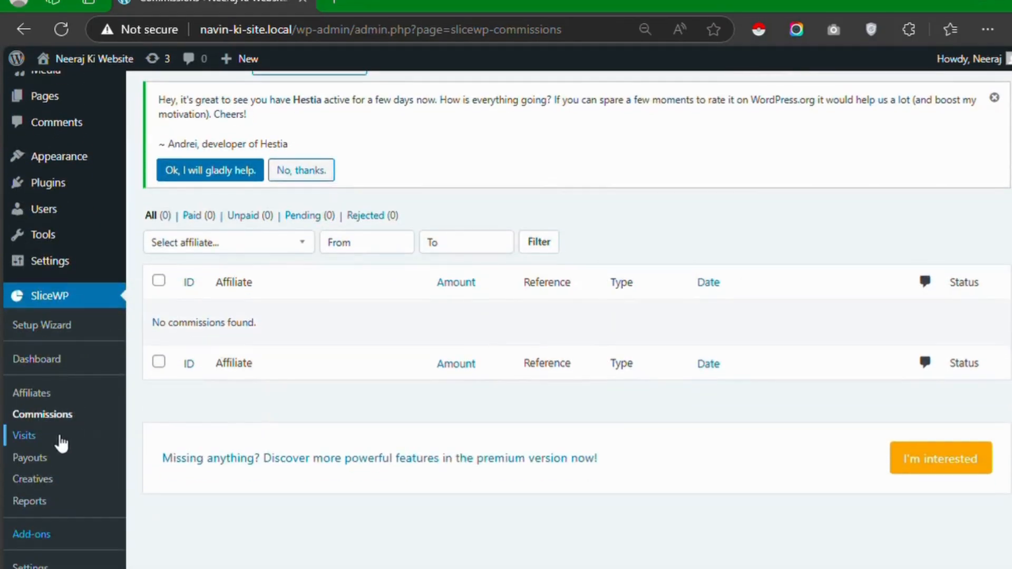
pyautogui.click(20, 436)
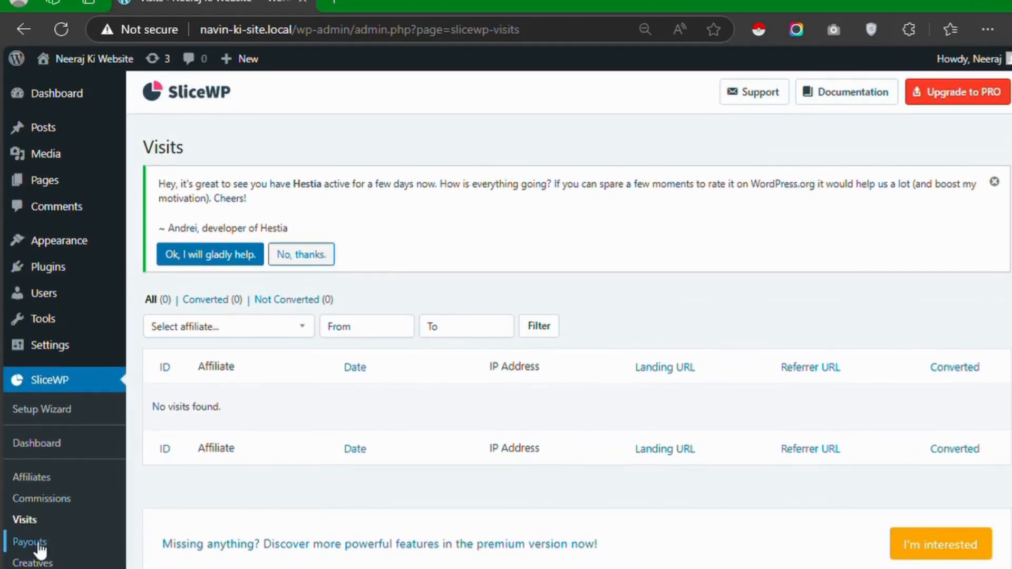
pyautogui.click(27, 542)
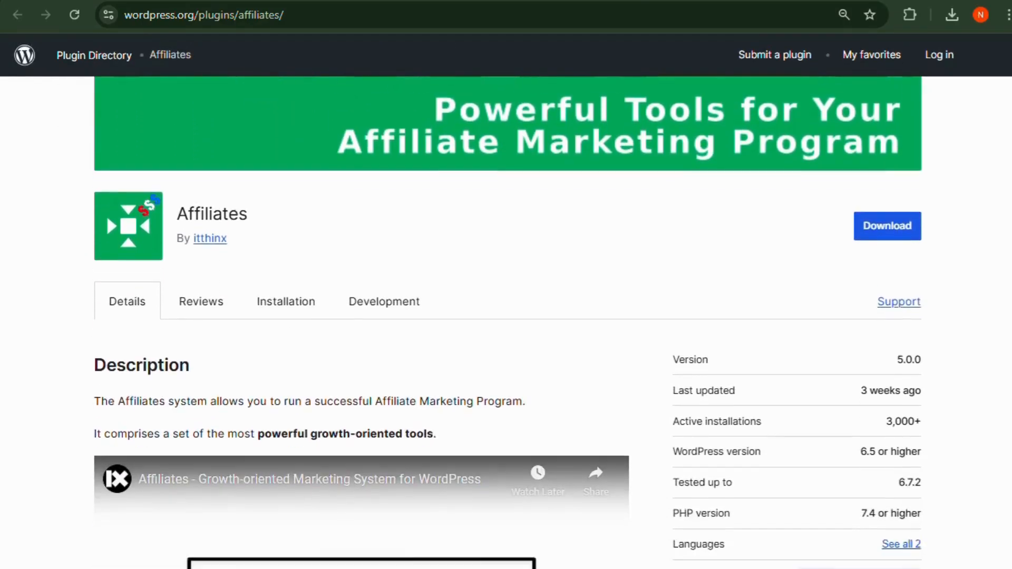
pyautogui.scroll(-3)
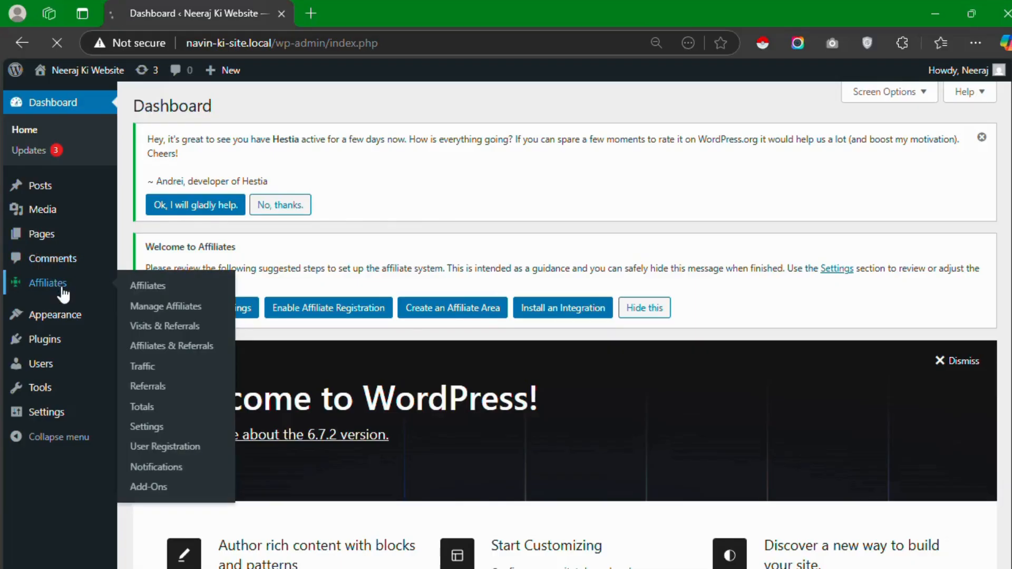
# Step: Scroll the Affiliates plugin's overview charts, then open Manage Affiliates
pyautogui.click(148, 286)
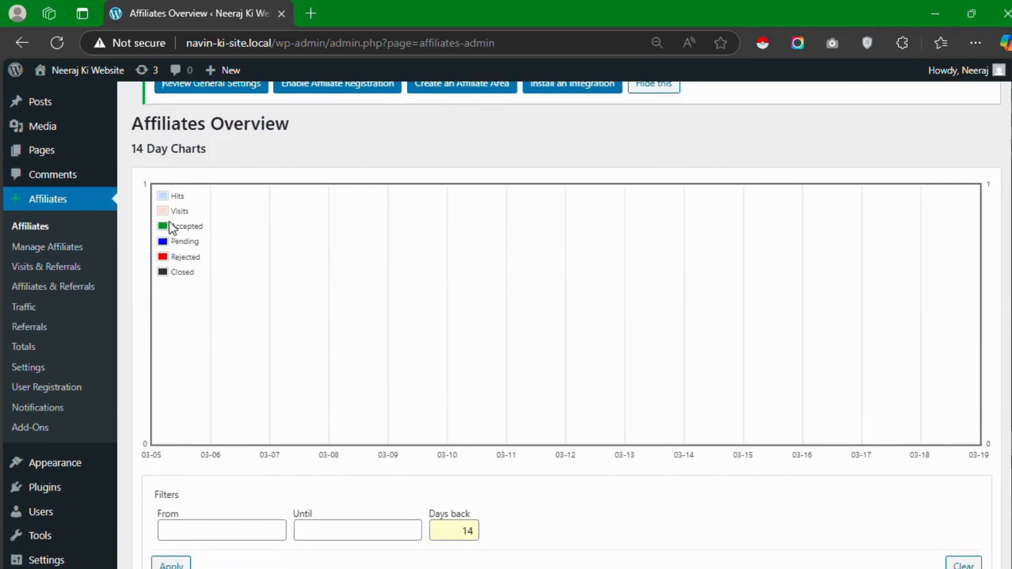
pyautogui.scroll(-3)
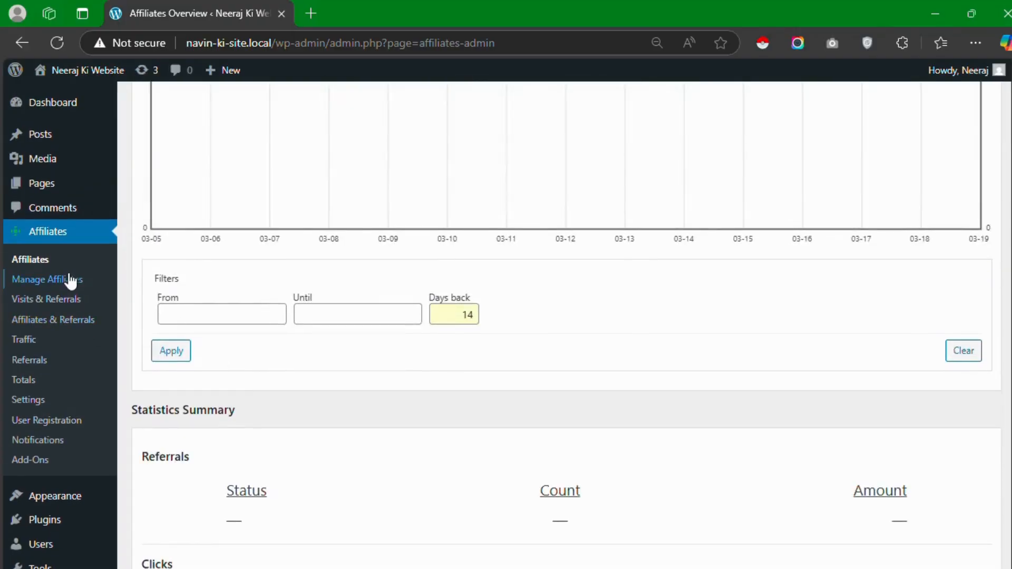
pyautogui.click(46, 279)
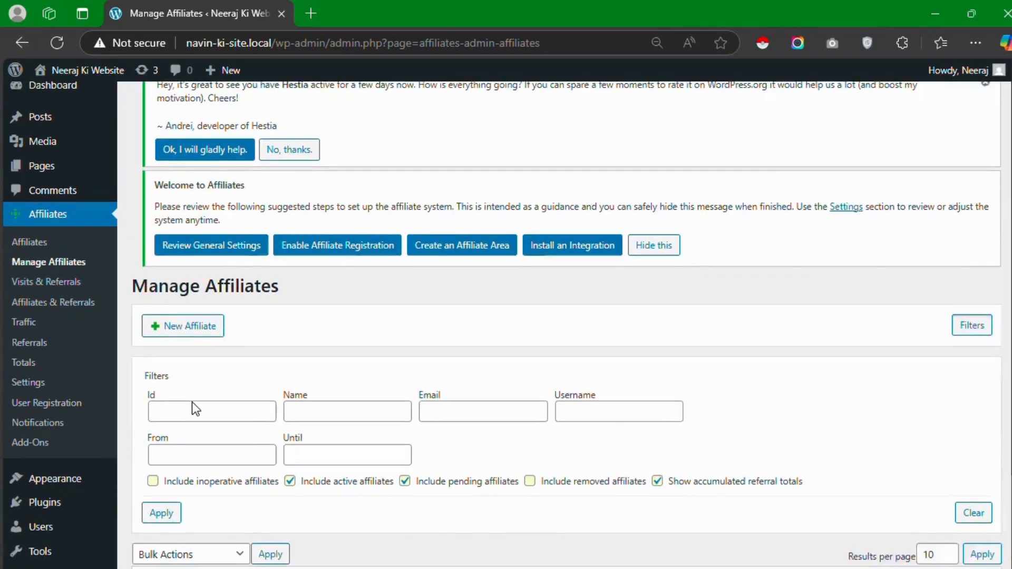